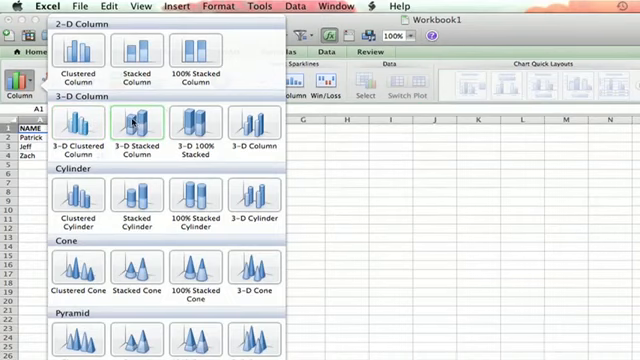
# - Preview a 3-D stacked column chart style, then delete it to leave the NAME/AGE data
pyautogui.click(128, 122)
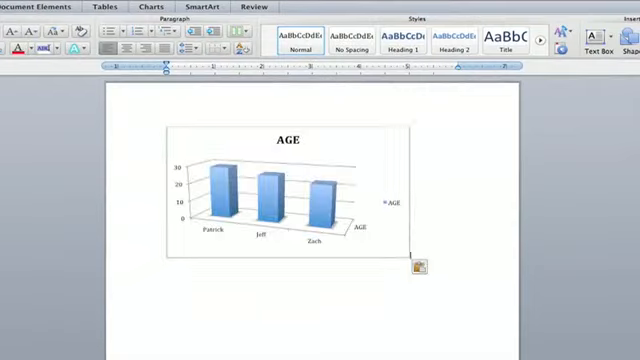
pyautogui.press('delete')
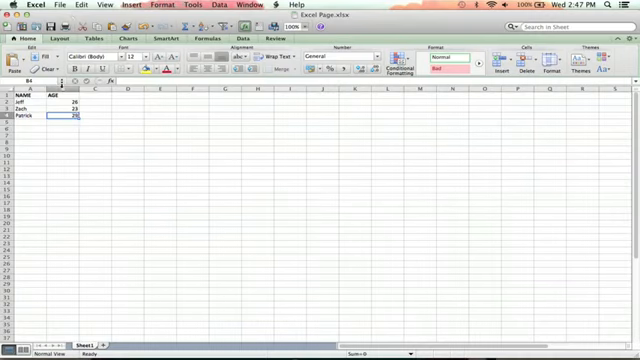
pyautogui.click(20, 103)
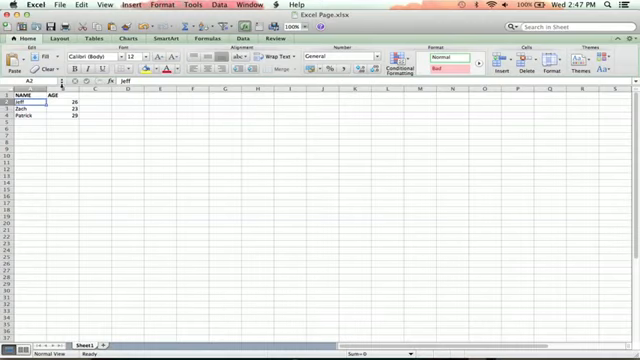
pyautogui.click(25, 114)
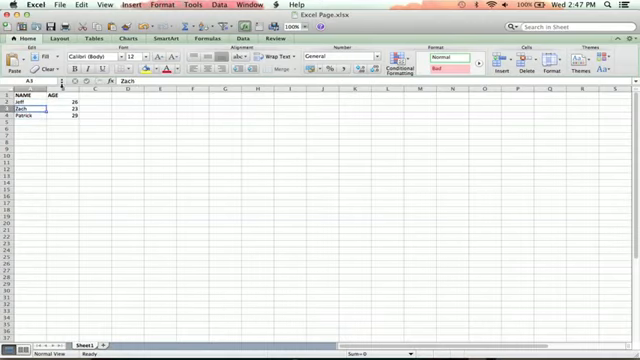
pyautogui.click(30, 116)
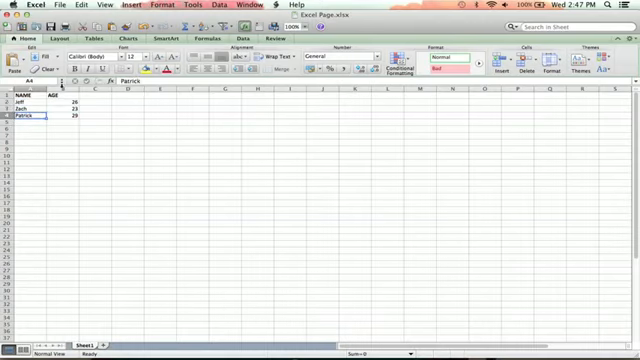
pyautogui.click(66, 124)
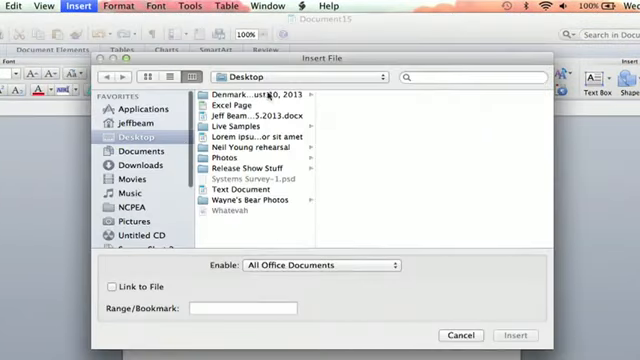
# - Select the Excel Page workbook from the Desktop to insert into the document
pyautogui.click(235, 105)
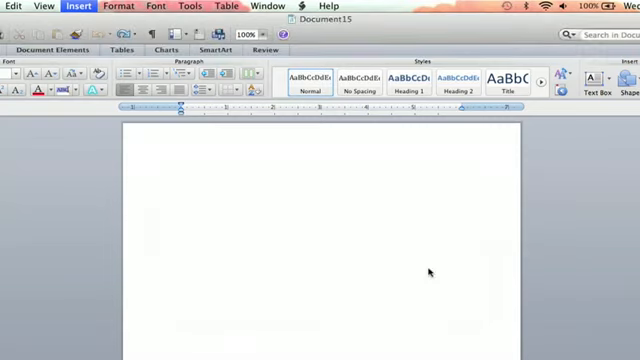
pyautogui.moveTo(308, 235)
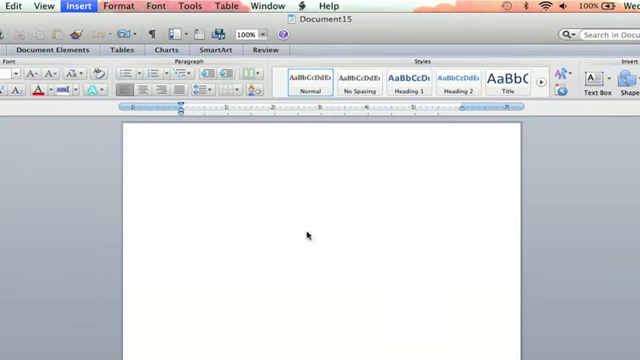
pyautogui.moveTo(307, 132)
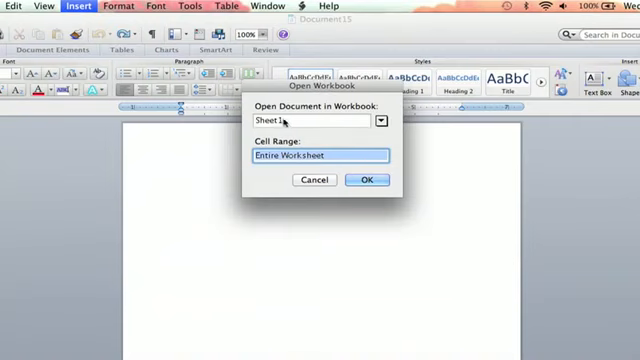
# - Import Sheet1 as the entire worksheet, adding the Jeff, Zach and Patrick table
pyautogui.click(383, 120)
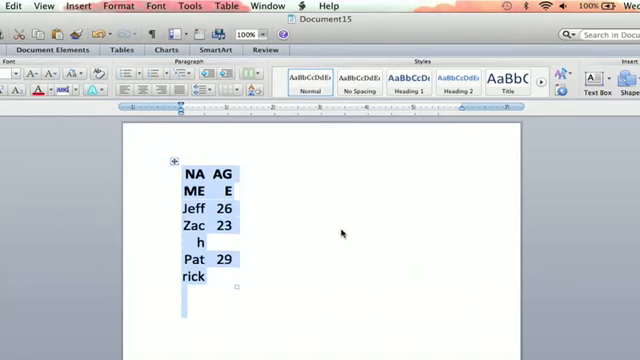
pyautogui.moveTo(216, 230)
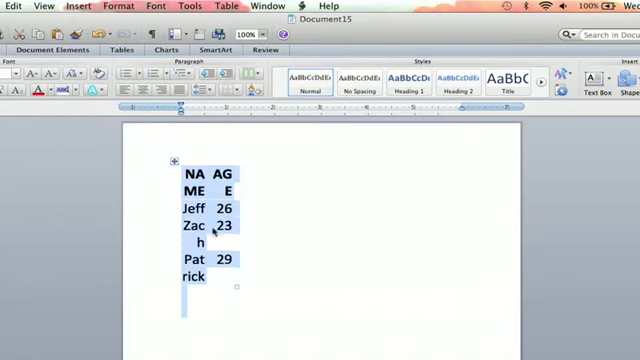